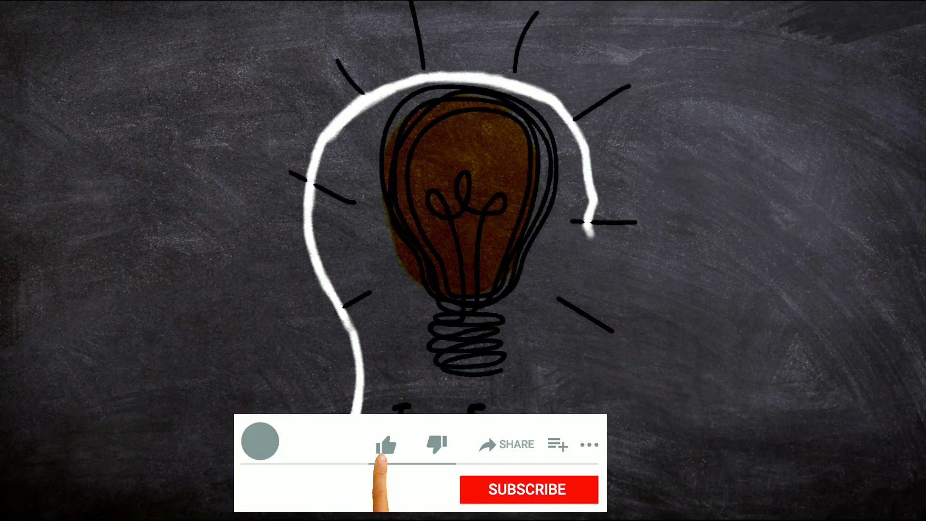
# Let the explainer play until the overlay shows one like and a subscription as the chalk head outline completes
pyautogui.click(386, 444)
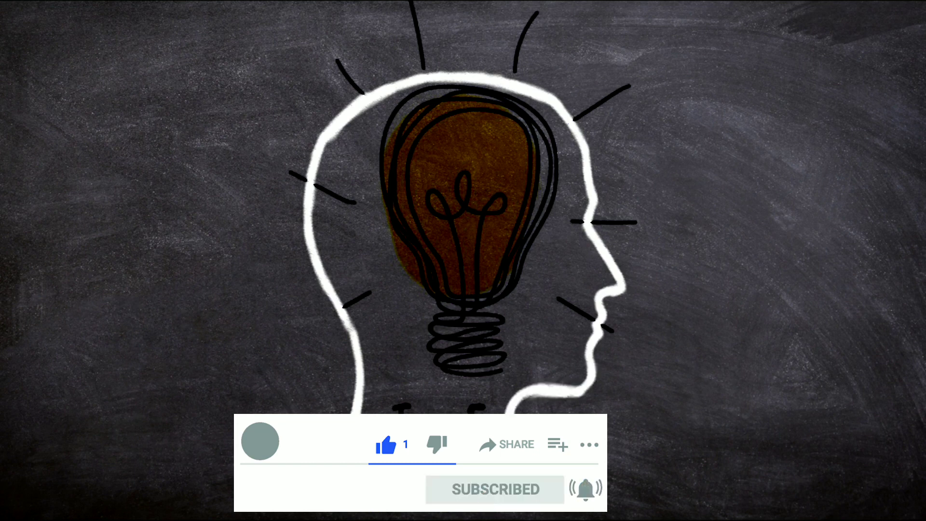